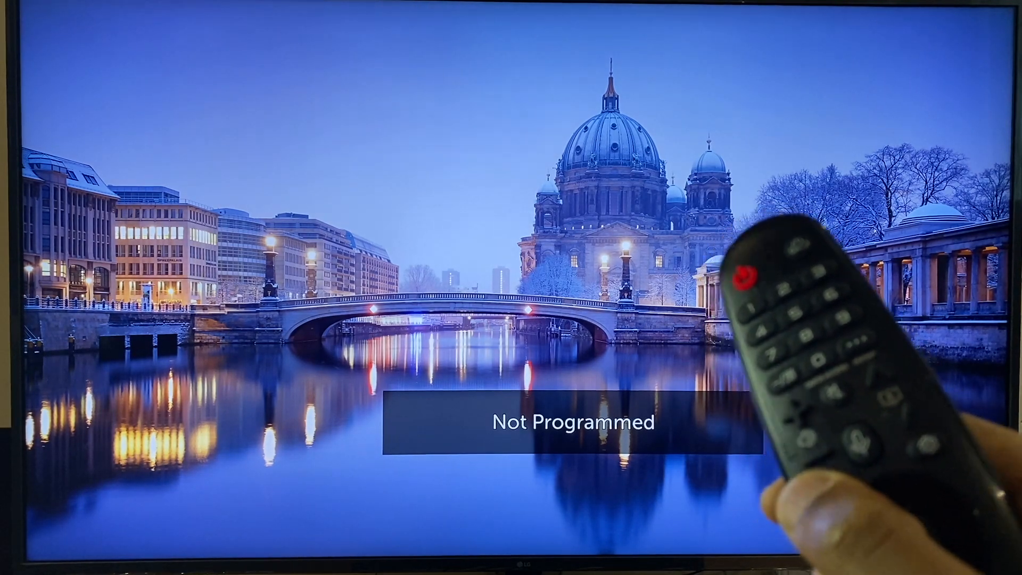
Launch the Web Browser app from the webOS Home launcher.
{"action": "key", "text": "home"}
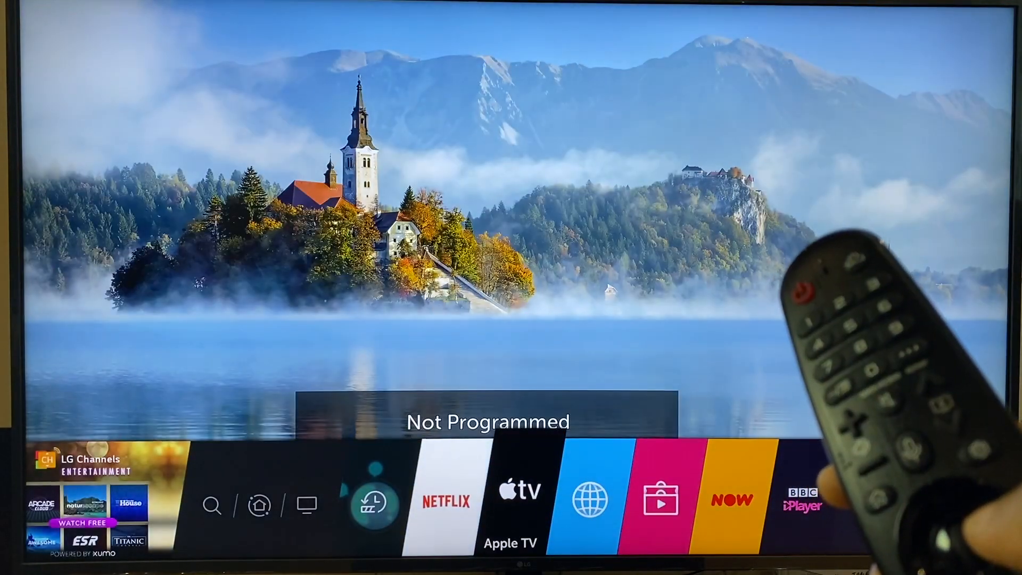
{"action": "left_click", "coordinate": [587, 499]}
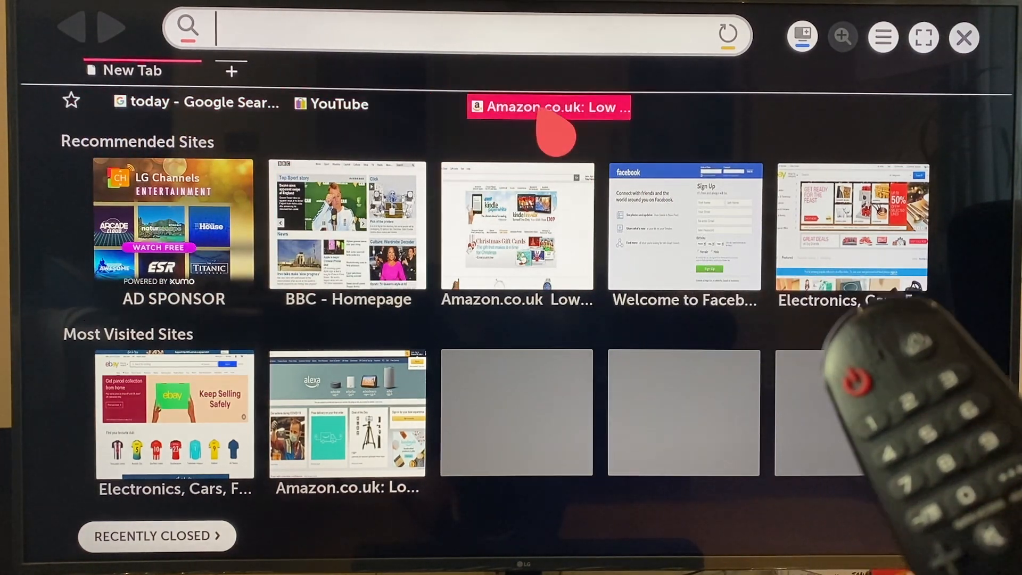
{"action": "mouse_move", "coordinate": [195, 103]}
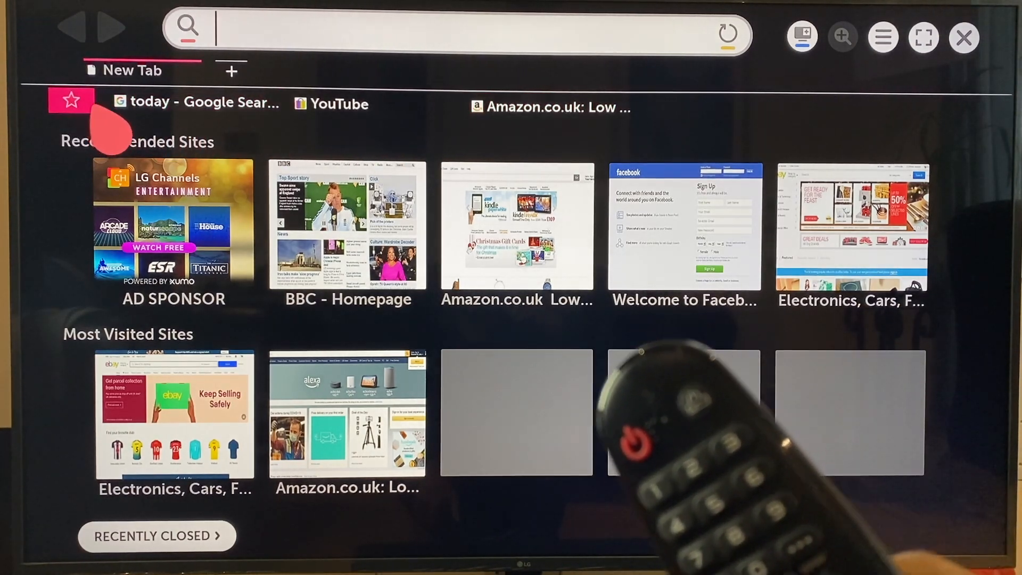
Delete the 'today - Google Search' bookmark, keeping YouTube and Amazon.
{"action": "left_click", "coordinate": [70, 99]}
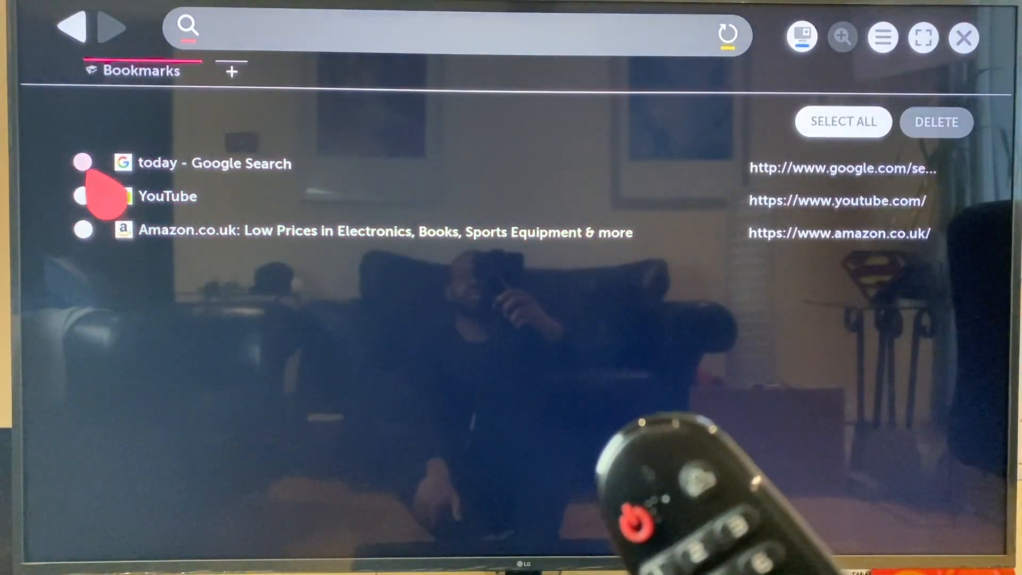
{"action": "left_click", "coordinate": [83, 162]}
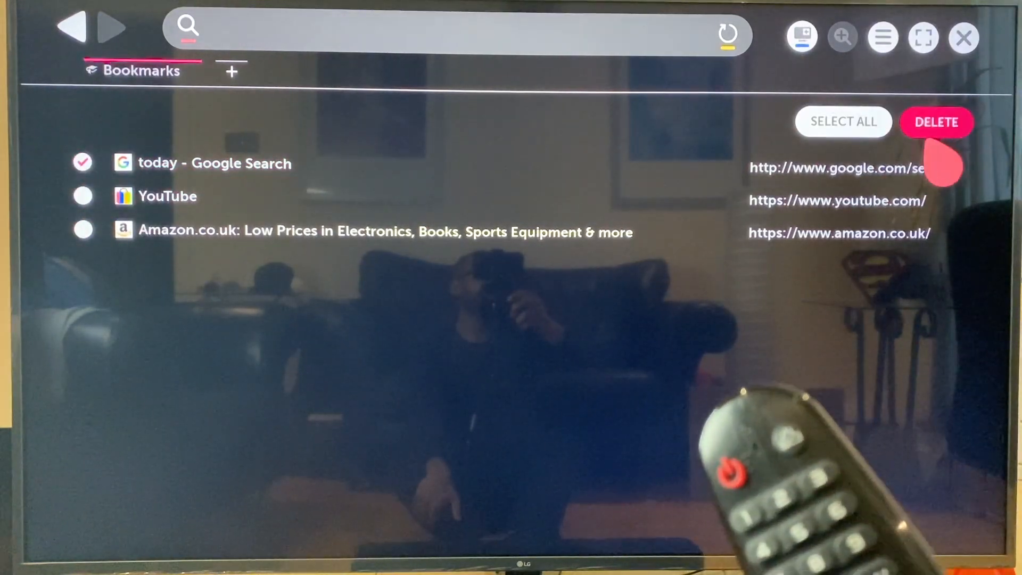
{"action": "left_click", "coordinate": [935, 122]}
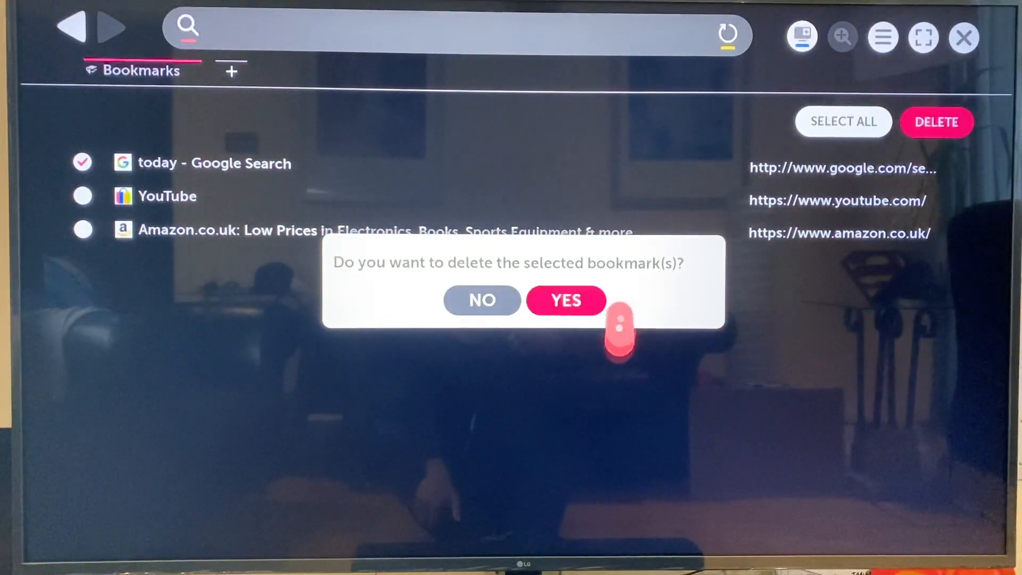
{"action": "left_click", "coordinate": [565, 300]}
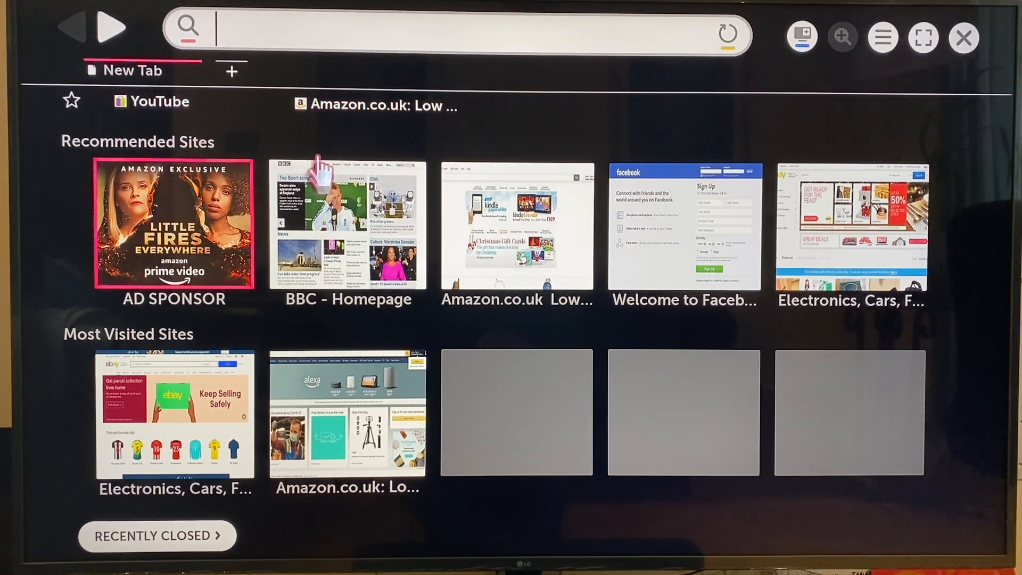
{"action": "mouse_move", "coordinate": [346, 225]}
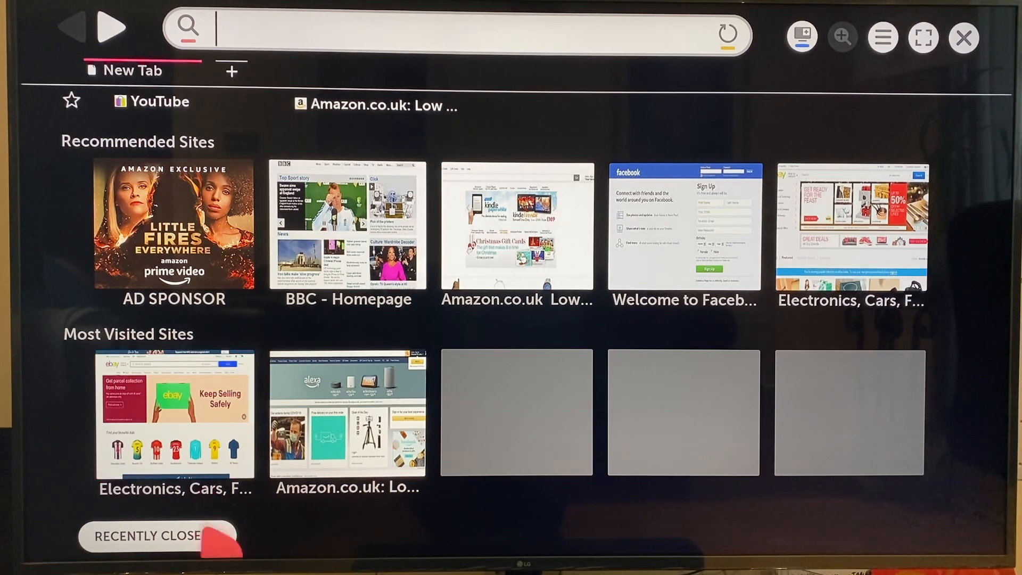
{"action": "left_click", "coordinate": [157, 535]}
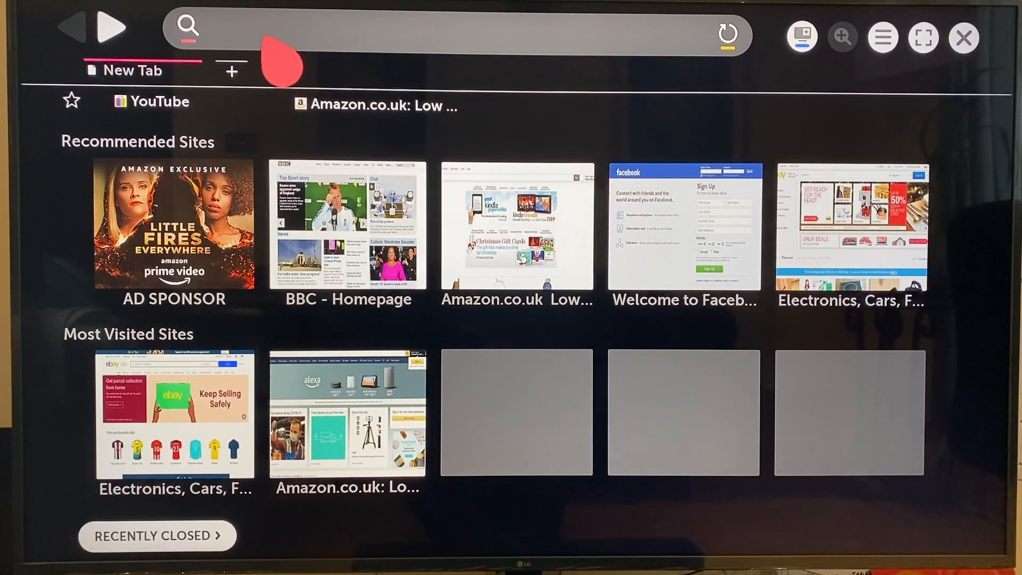
{"action": "left_click", "coordinate": [456, 34]}
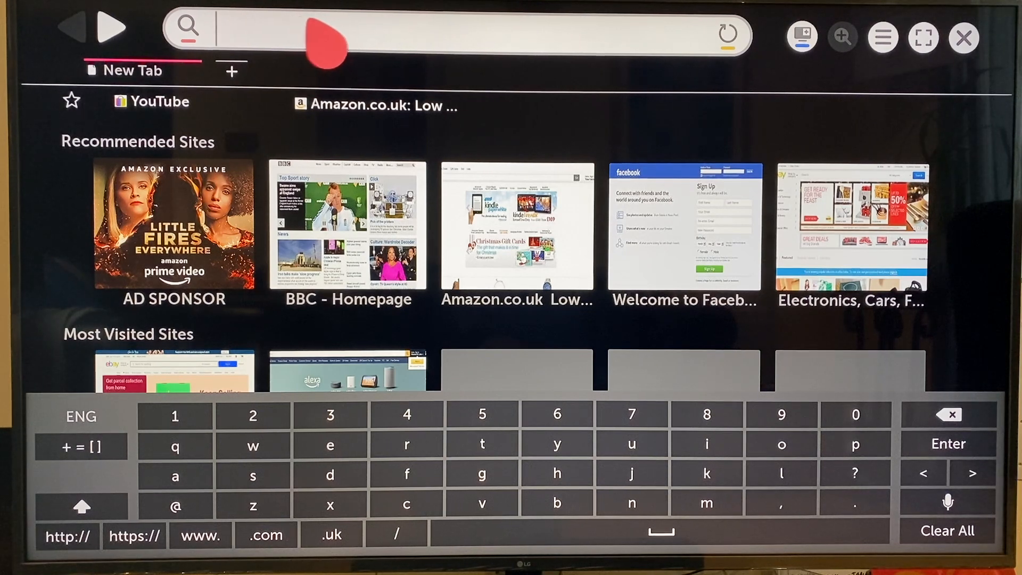
{"action": "mouse_move", "coordinate": [345, 58]}
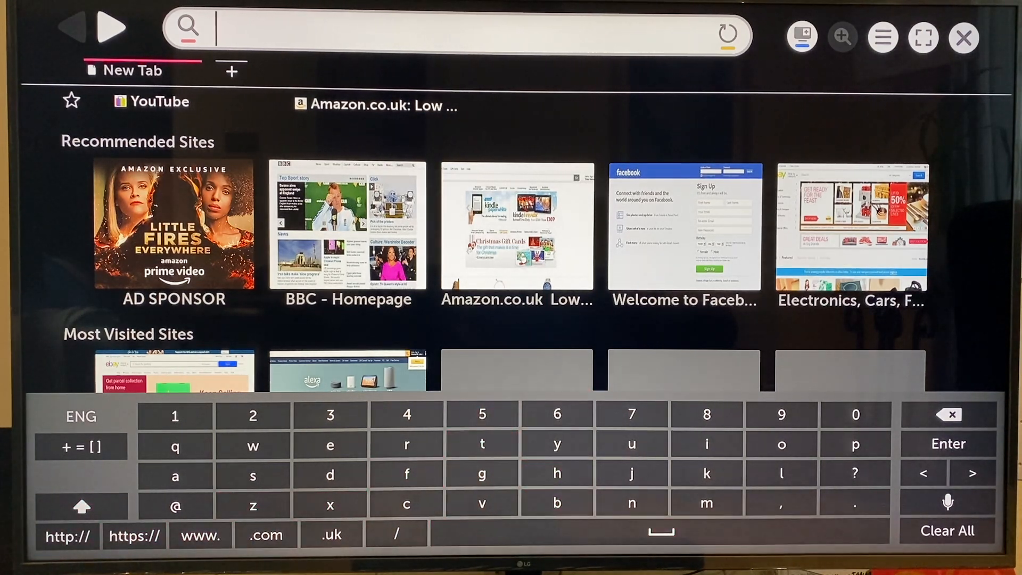
{"action": "left_click", "coordinate": [174, 446]}
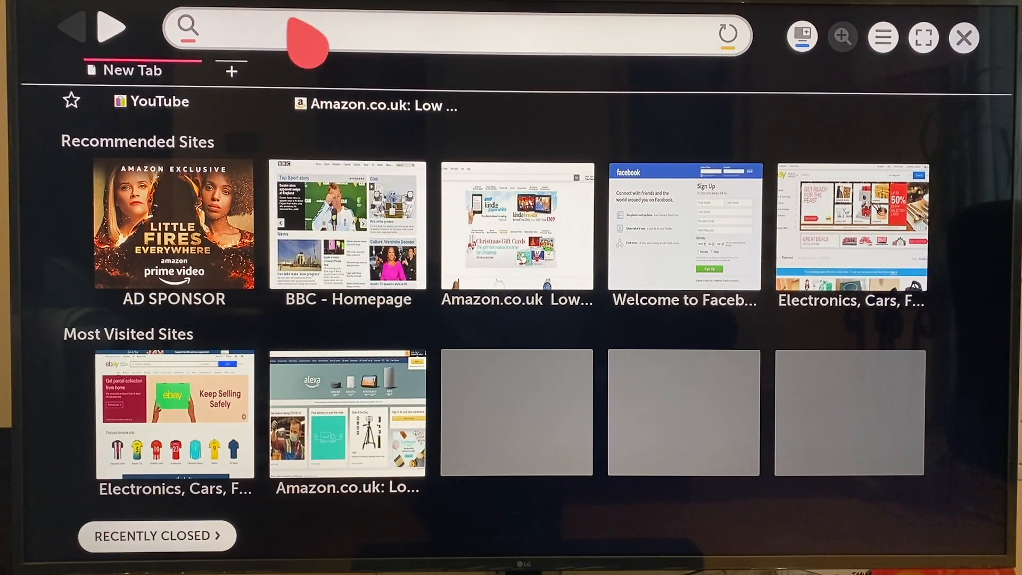
{"action": "left_click", "coordinate": [456, 30]}
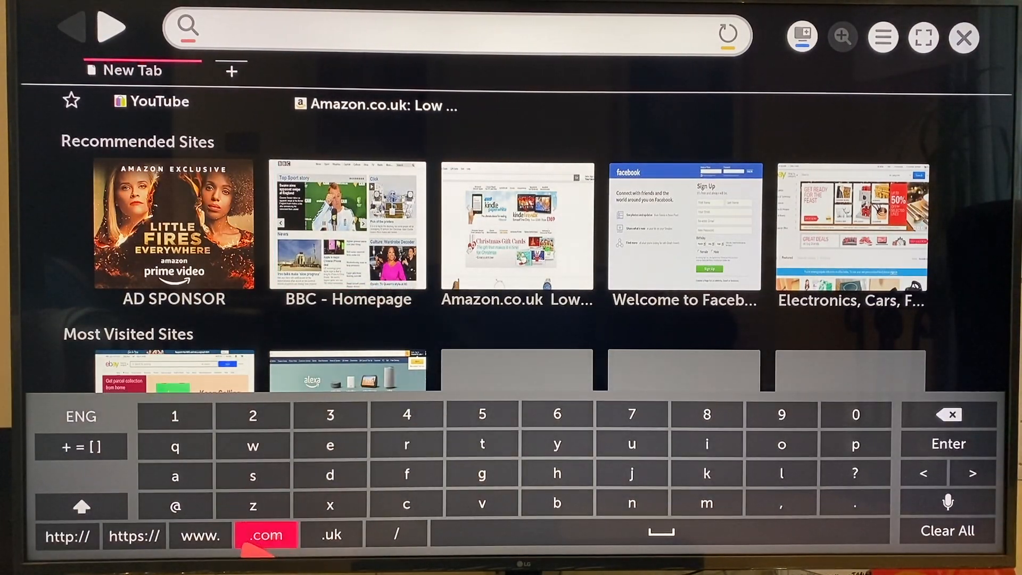
{"action": "left_click", "coordinate": [200, 536]}
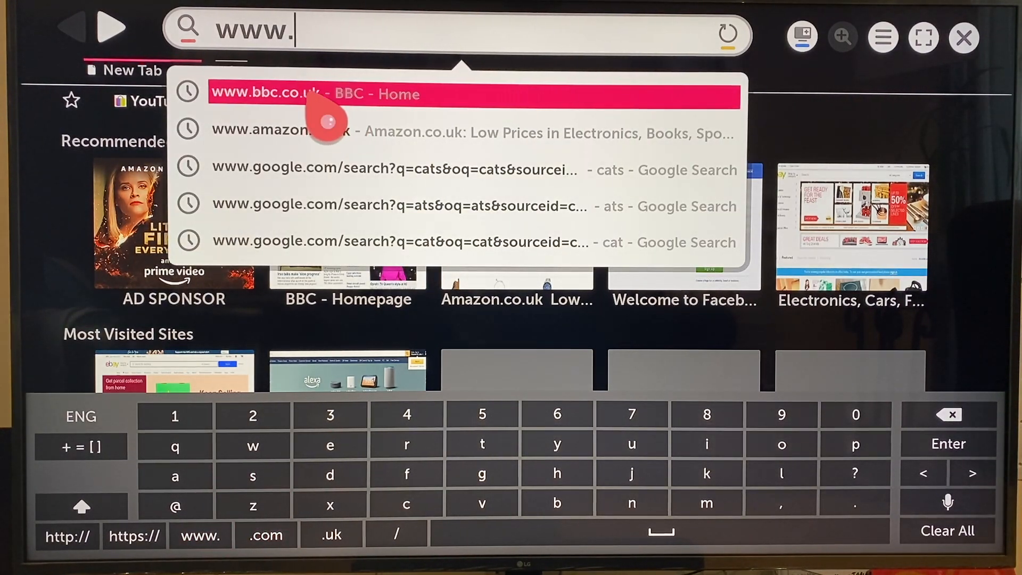
{"action": "left_click", "coordinate": [314, 94]}
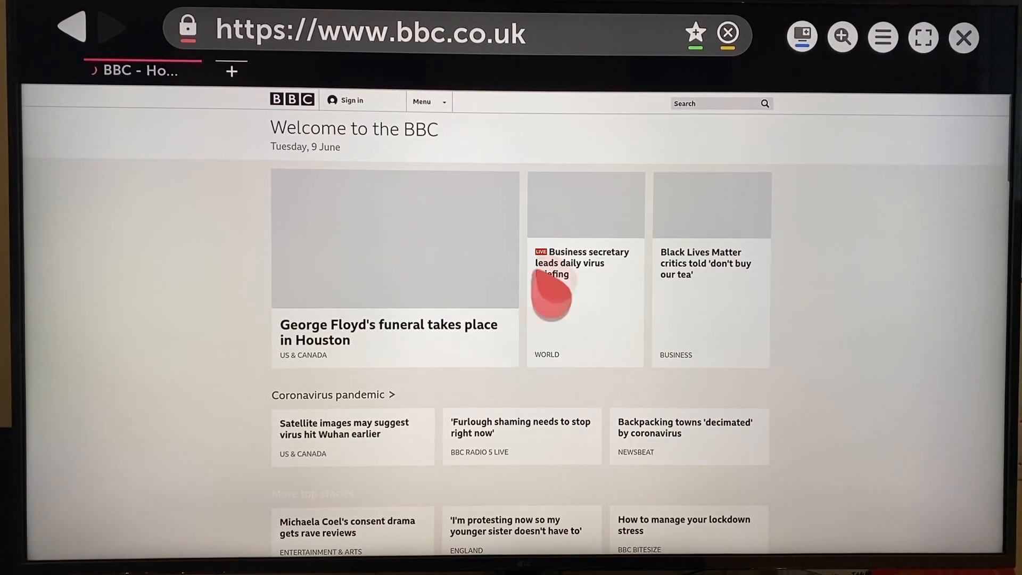
{"action": "left_click", "coordinate": [421, 102]}
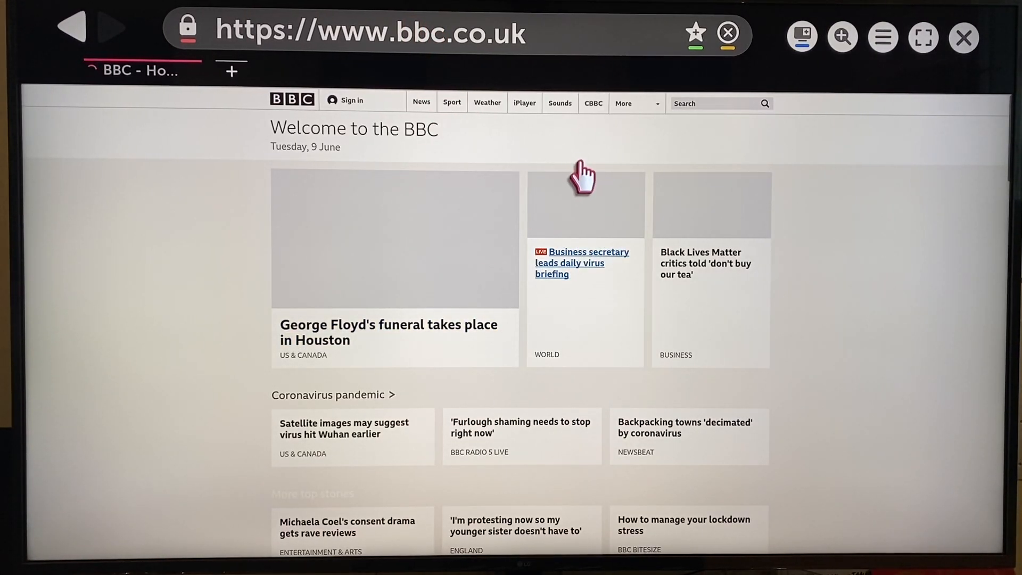
Bookmark the BBC homepage as 'BBC - Home' and return to the new tab page.
{"action": "left_click", "coordinate": [694, 33]}
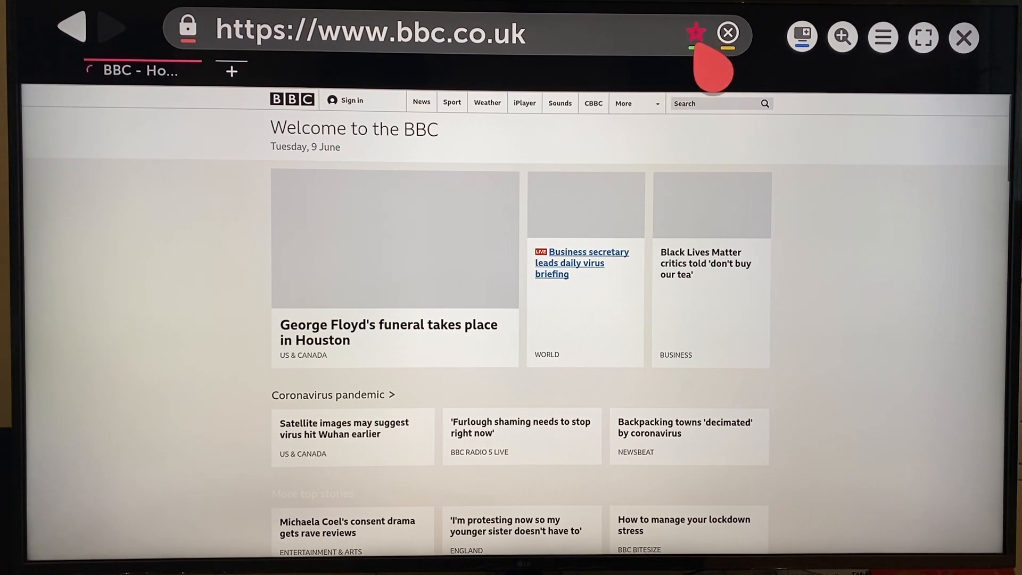
{"action": "left_click", "coordinate": [696, 32]}
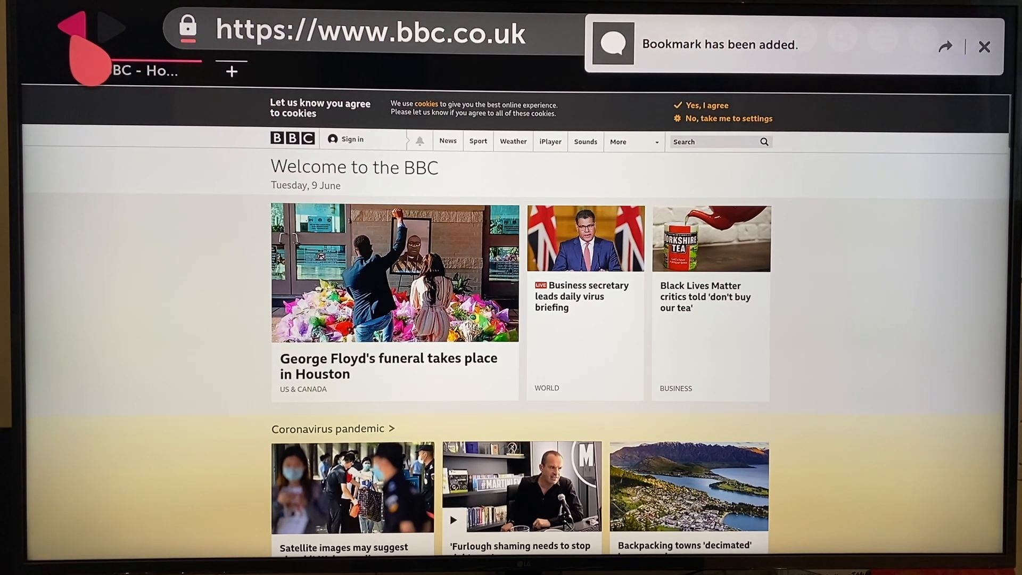
{"action": "left_click", "coordinate": [230, 71]}
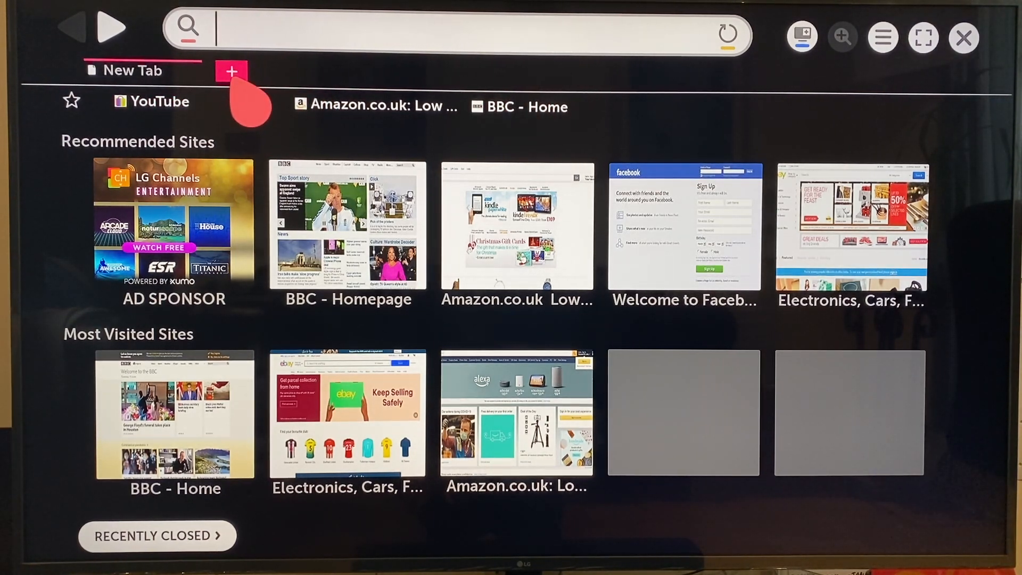
Open new tabs, switch to BBC - Home, and close the Facebook tab.
{"action": "left_click", "coordinate": [232, 71]}
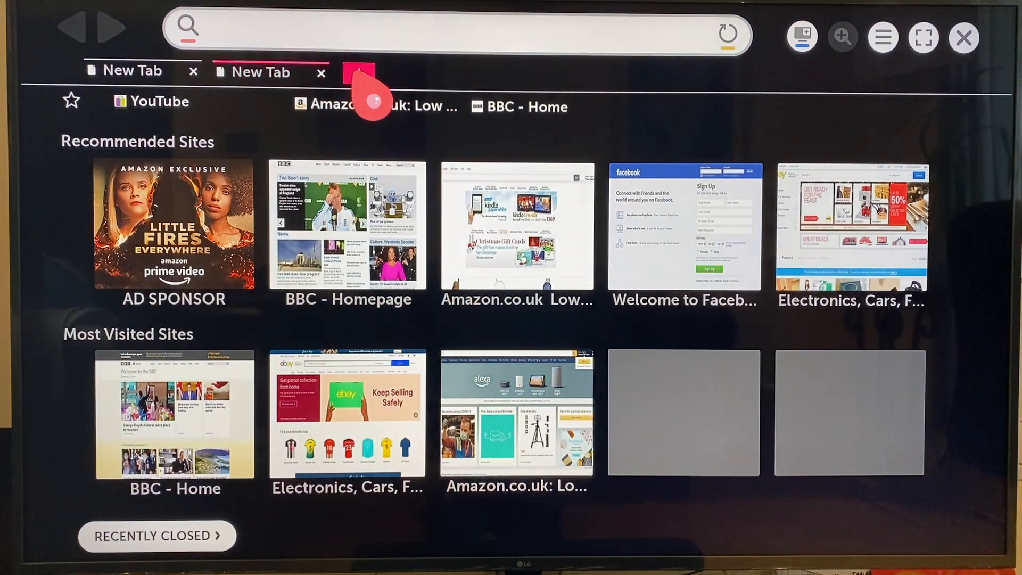
{"action": "left_click", "coordinate": [357, 72]}
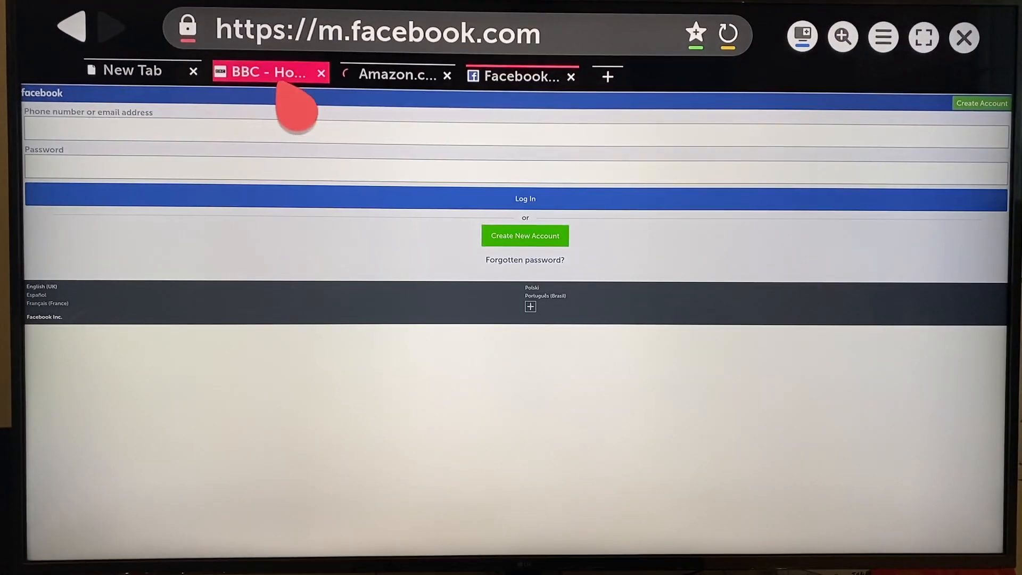
{"action": "left_click", "coordinate": [269, 73]}
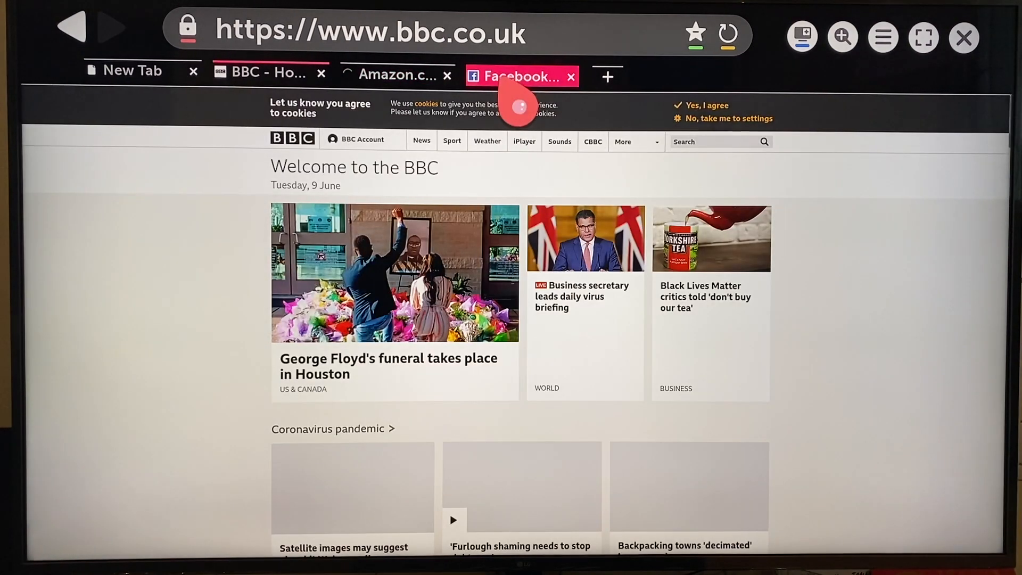
{"action": "left_click", "coordinate": [515, 75]}
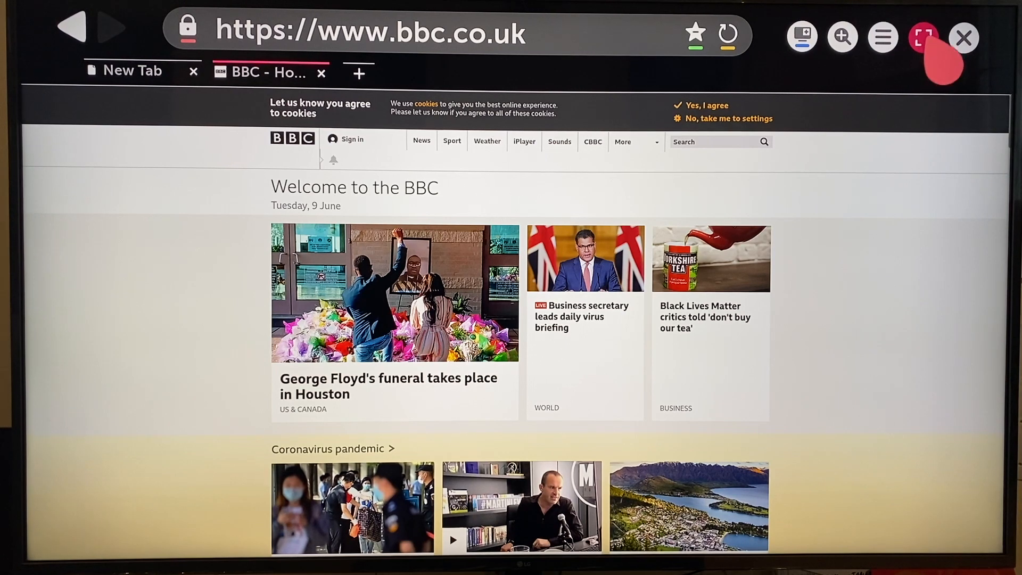
{"action": "mouse_move", "coordinate": [924, 37]}
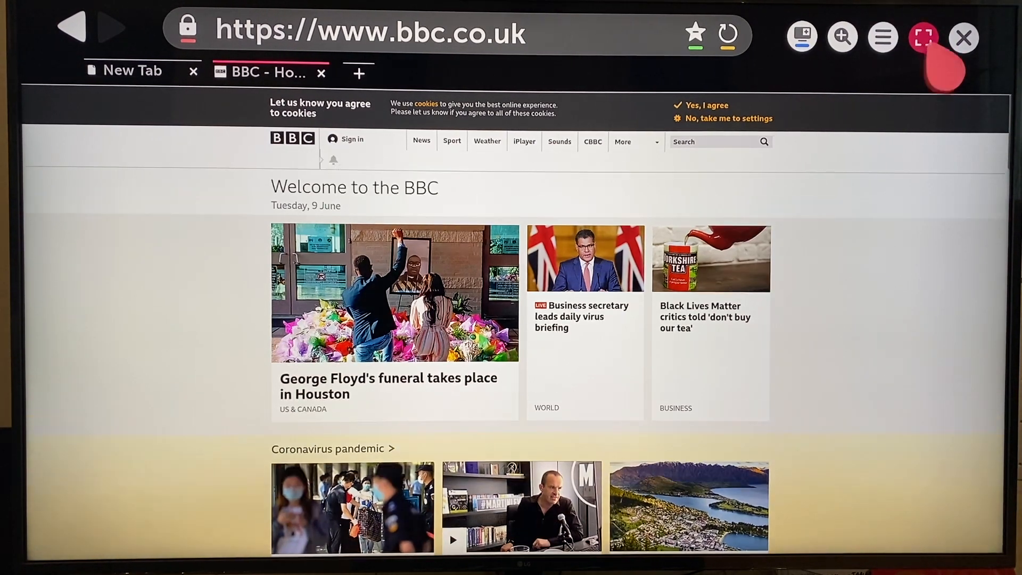
Open the browsing history and select, then deselect, all entries.
{"action": "left_click", "coordinate": [922, 36]}
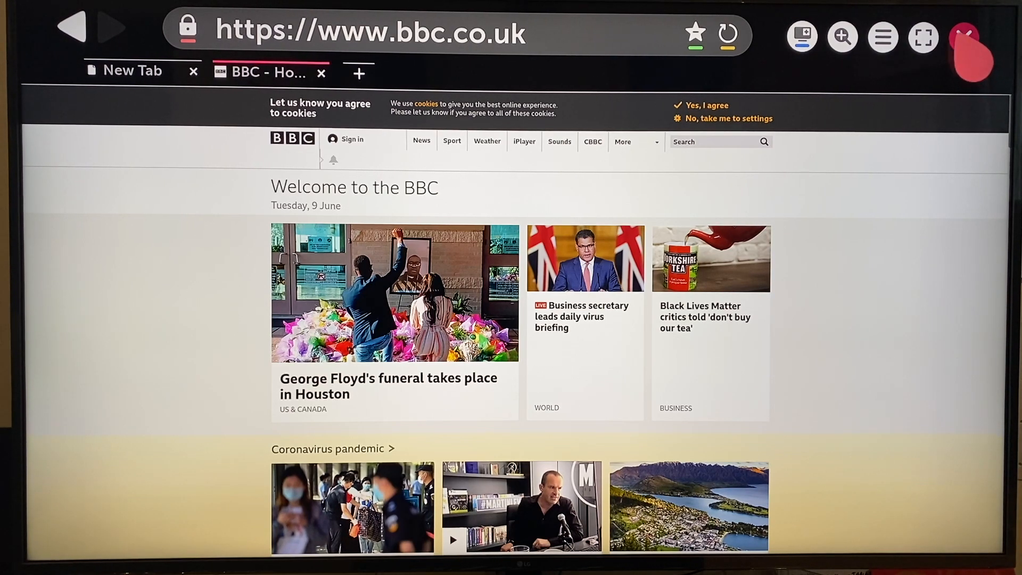
{"action": "left_click", "coordinate": [883, 37]}
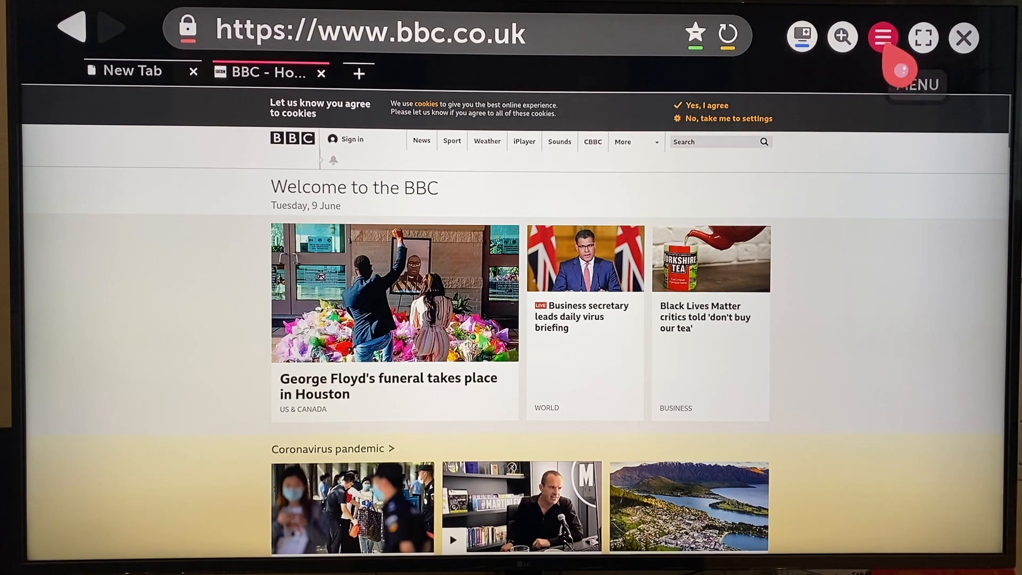
{"action": "left_click", "coordinate": [882, 38]}
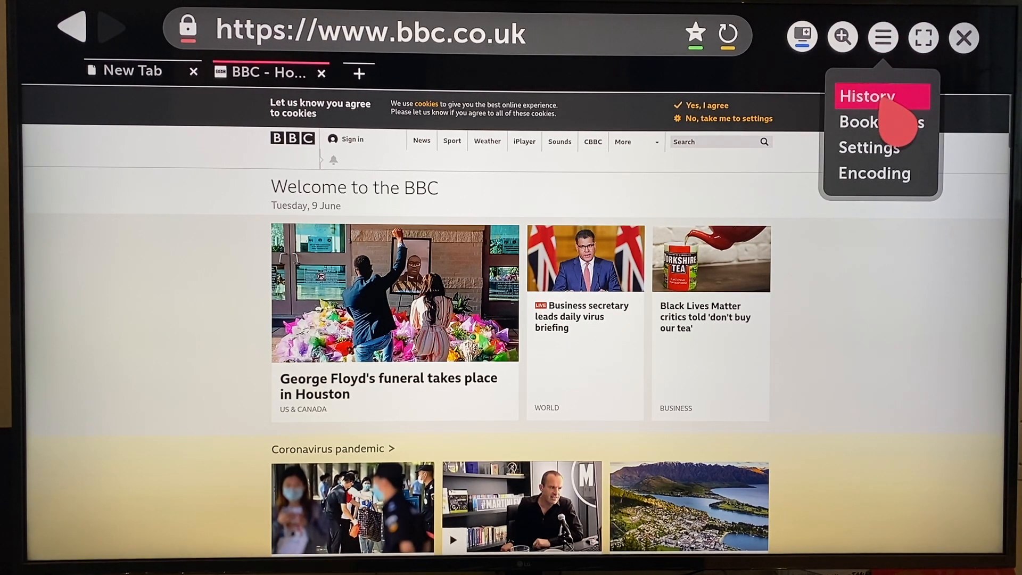
{"action": "left_click", "coordinate": [868, 96]}
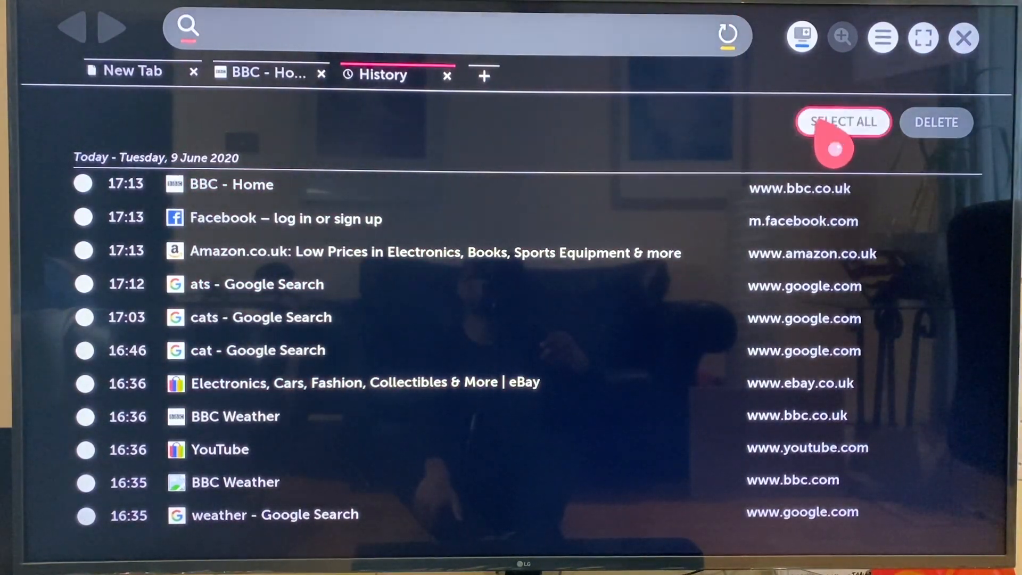
{"action": "left_click", "coordinate": [843, 122]}
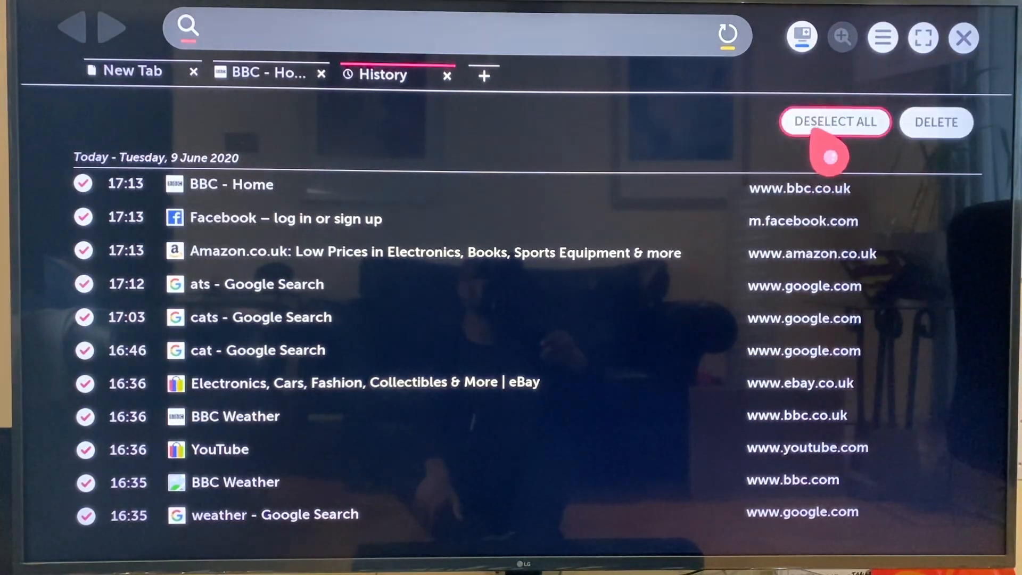
{"action": "left_click", "coordinate": [835, 122]}
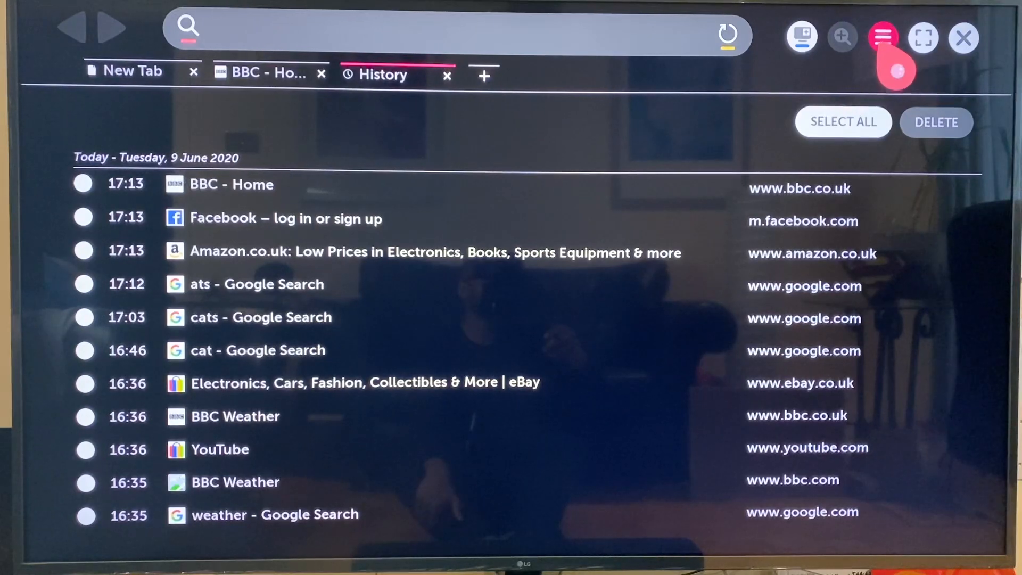
Open the Bookmarks list and the browser Settings in their own tabs.
{"action": "left_click", "coordinate": [882, 38]}
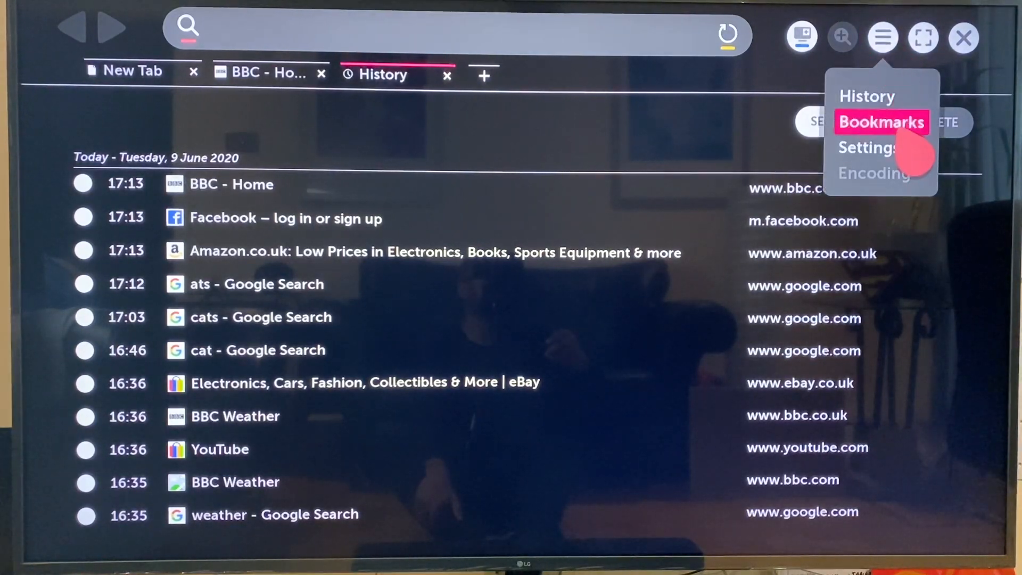
{"action": "left_click", "coordinate": [881, 122]}
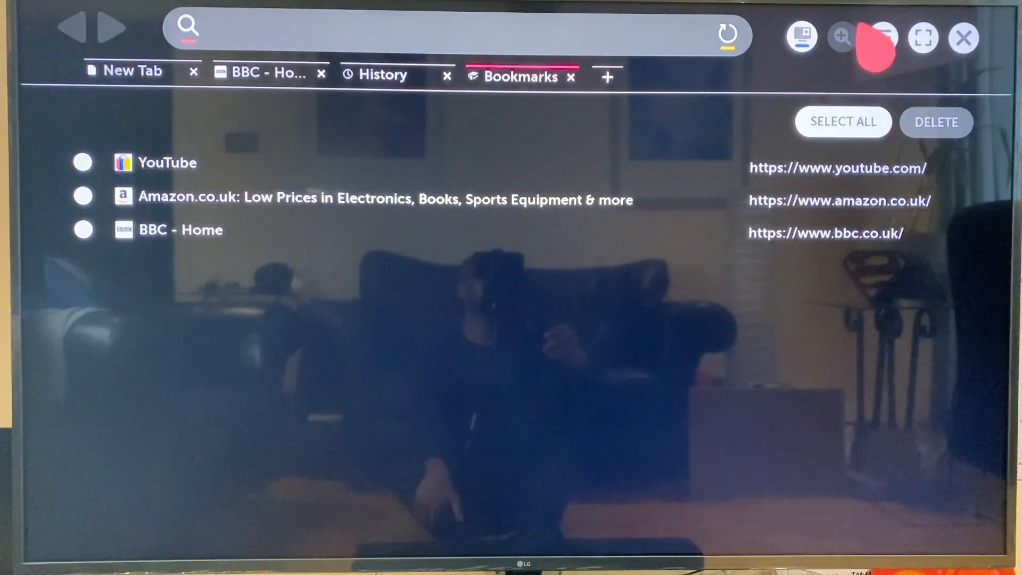
{"action": "left_click", "coordinate": [882, 37]}
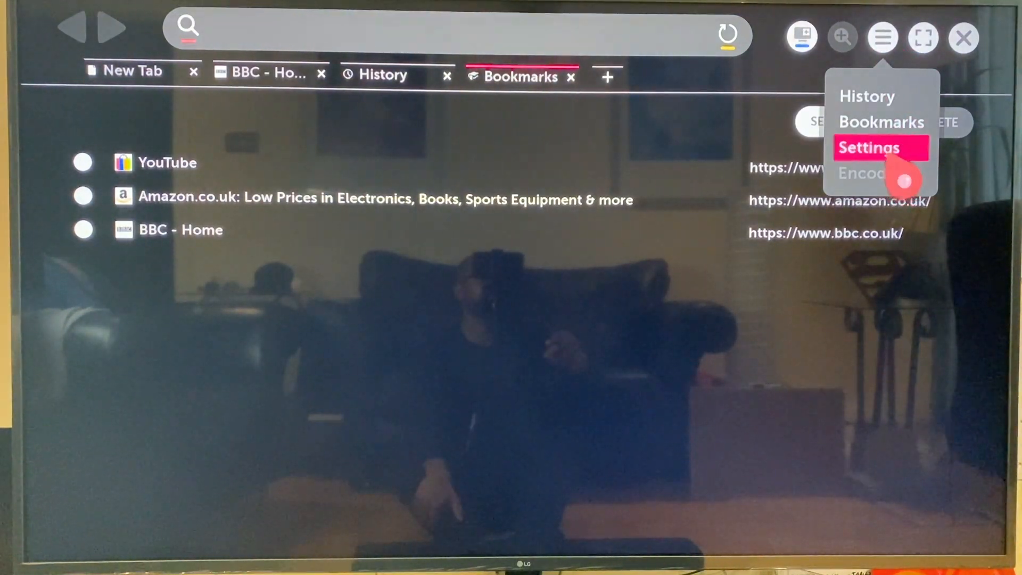
{"action": "left_click", "coordinate": [869, 147]}
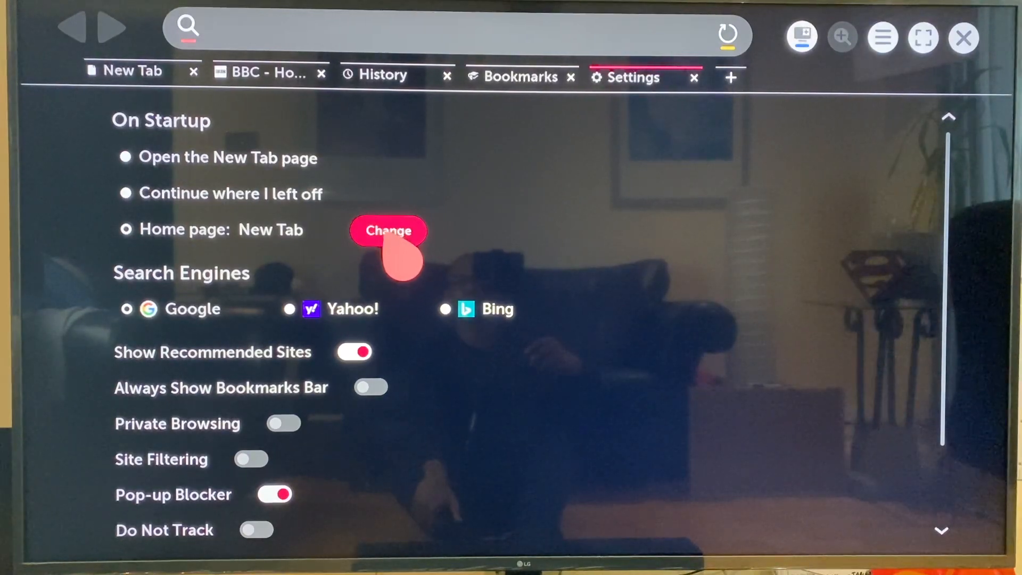
{"action": "left_click", "coordinate": [389, 230]}
{"action": "type", "text": "goo"}
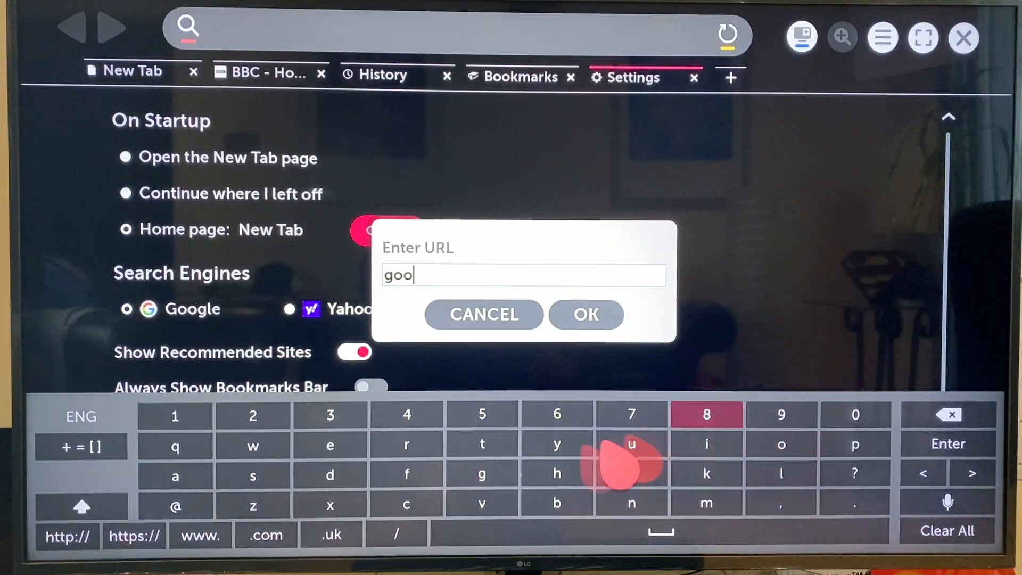
{"action": "type", "text": "le"}
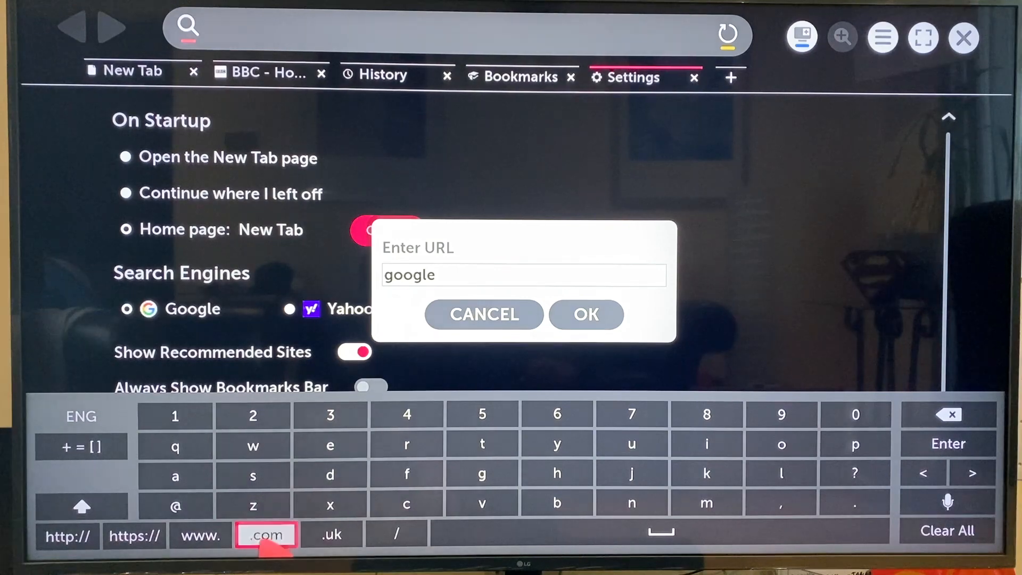
{"action": "left_click", "coordinate": [585, 314]}
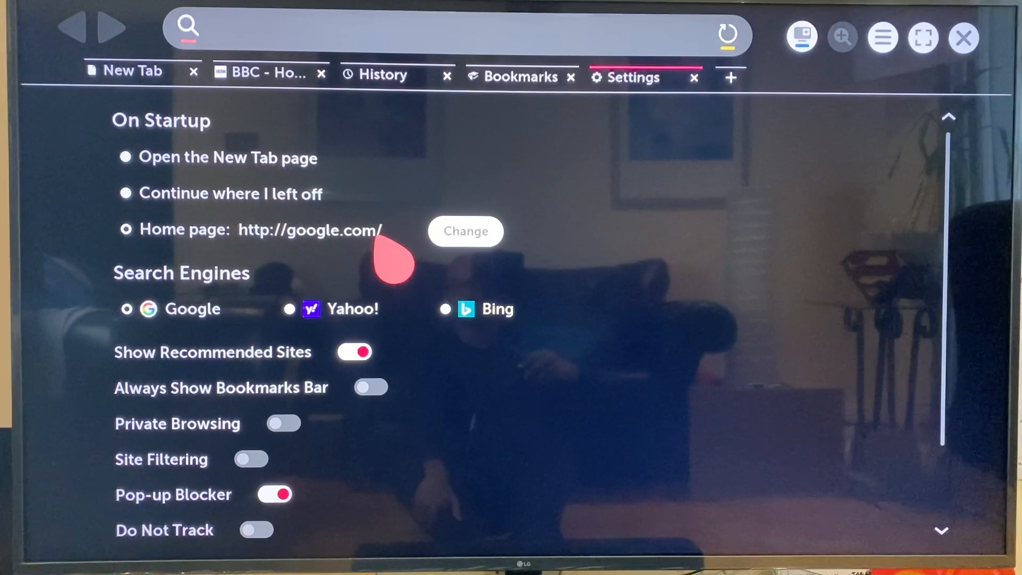
{"action": "mouse_move", "coordinate": [228, 111]}
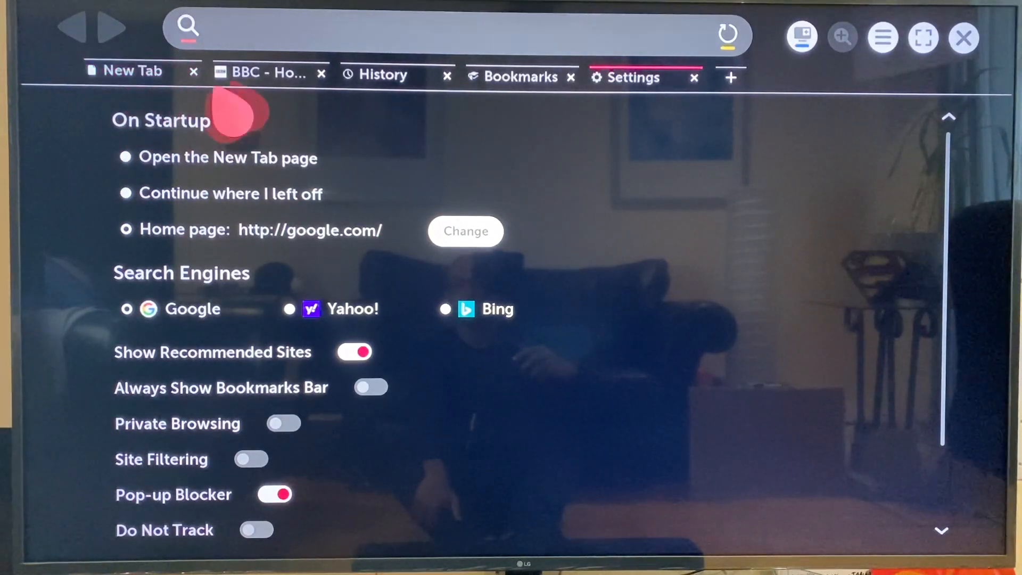
{"action": "left_click", "coordinate": [189, 308]}
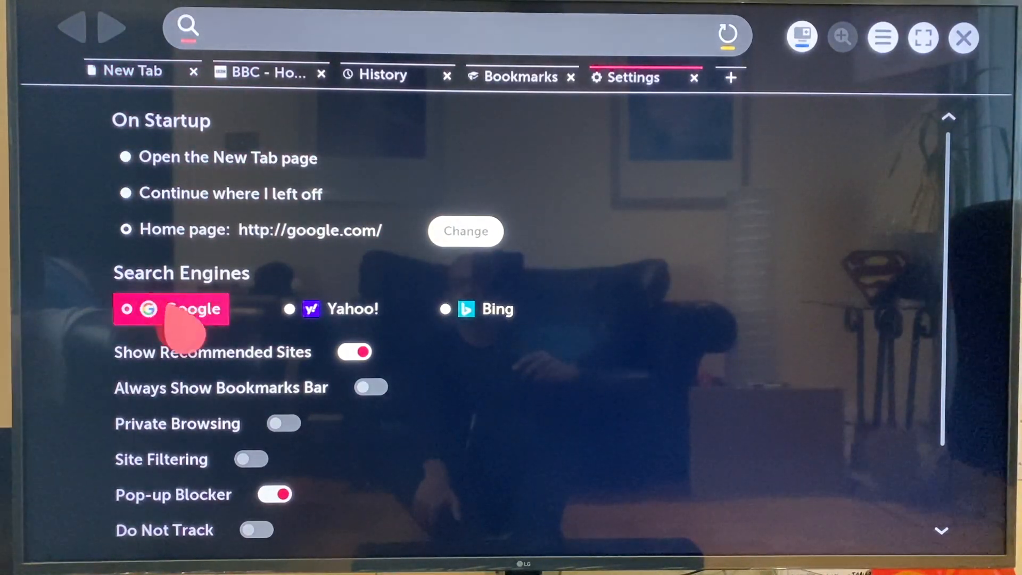
{"action": "left_click", "coordinate": [339, 309]}
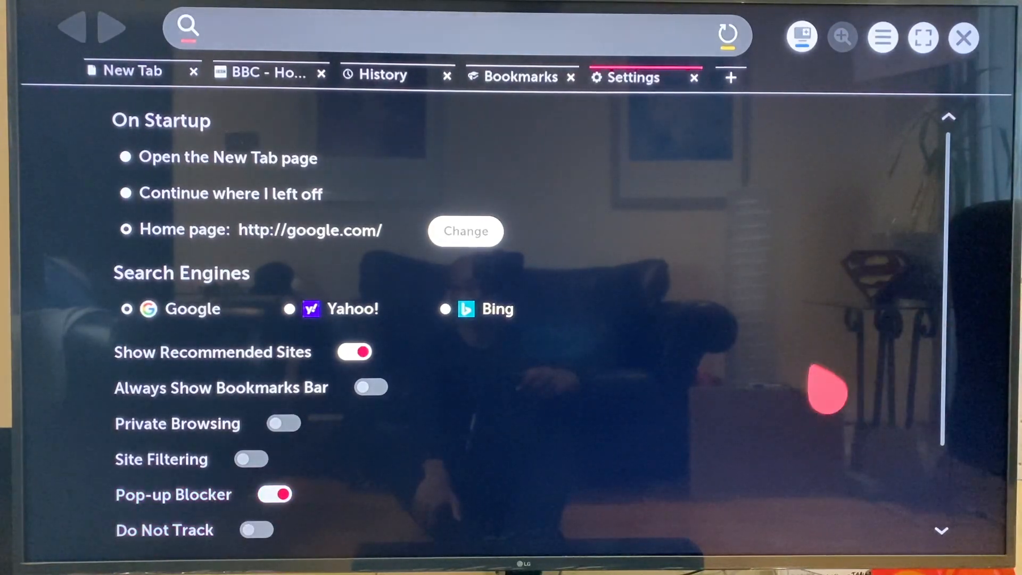
{"action": "scroll", "scroll_direction": "down", "scroll_amount": 3}
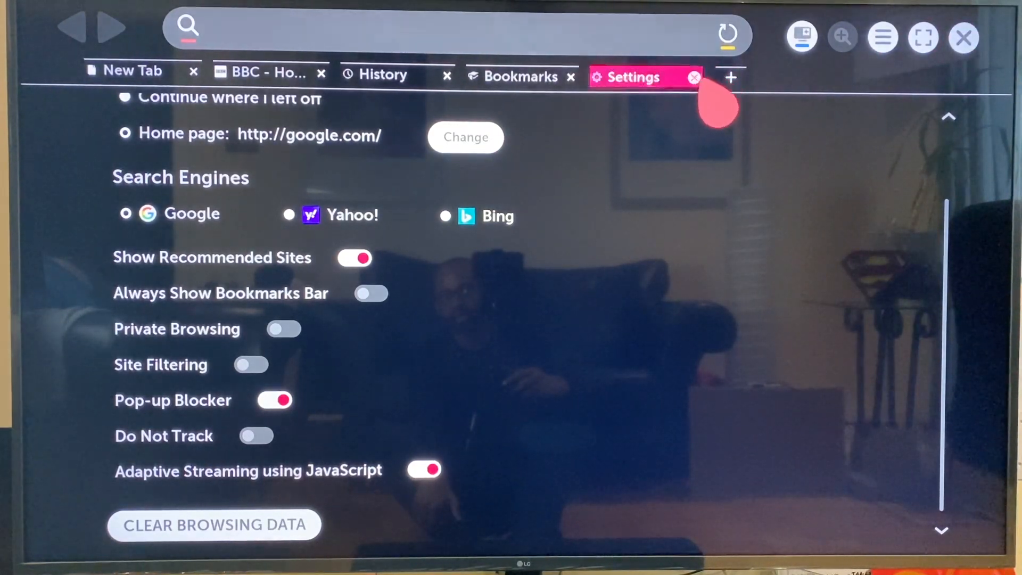
Close the Settings and History tabs.
{"action": "left_click", "coordinate": [694, 77]}
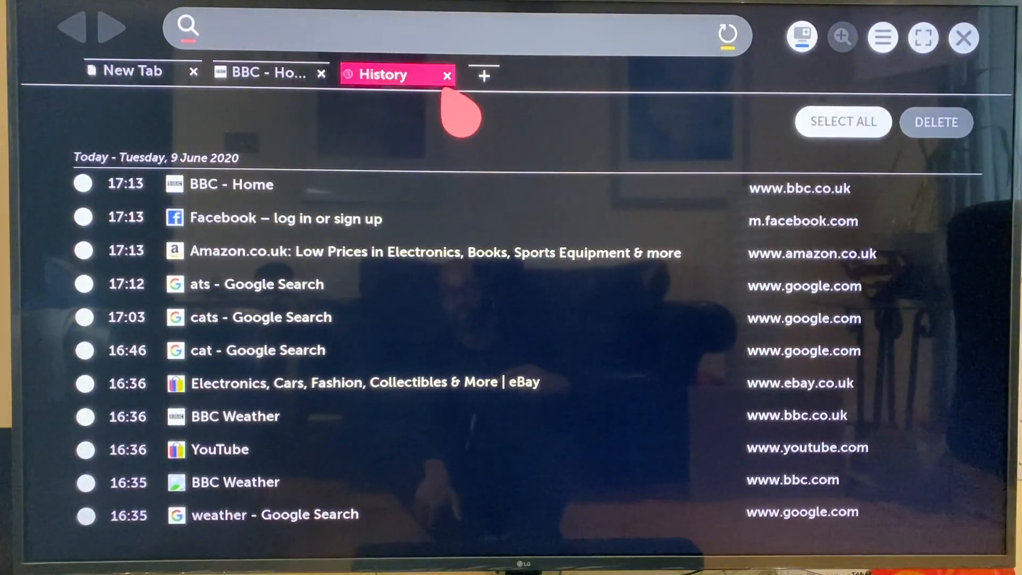
{"action": "left_click", "coordinate": [448, 74]}
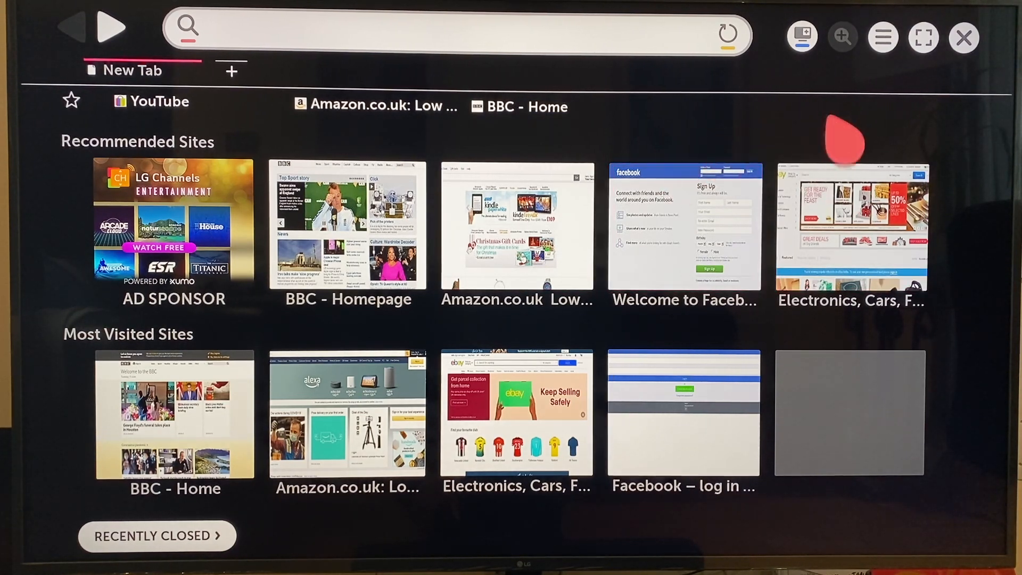
{"action": "mouse_move", "coordinate": [964, 37]}
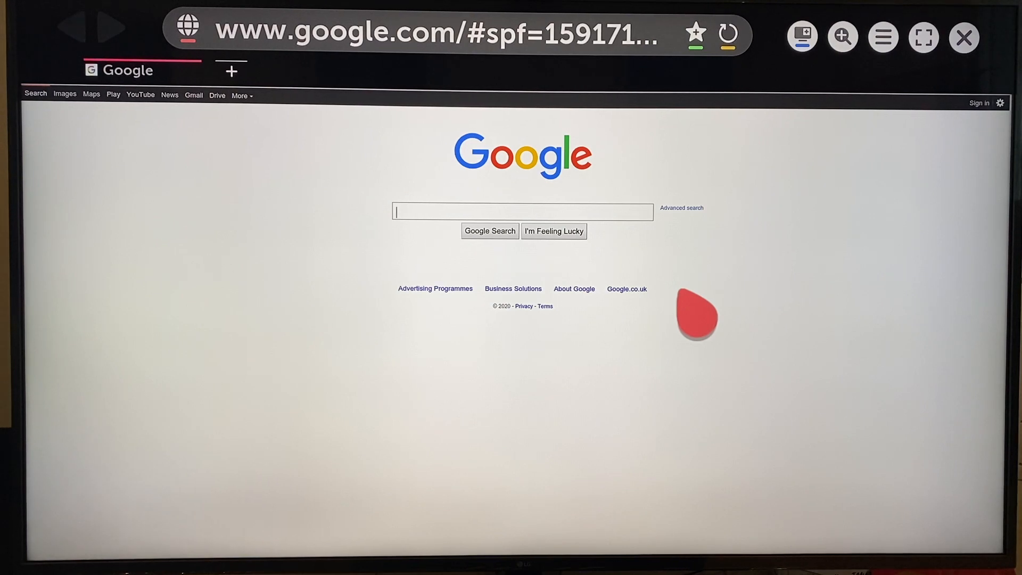
{"action": "mouse_move", "coordinate": [726, 316]}
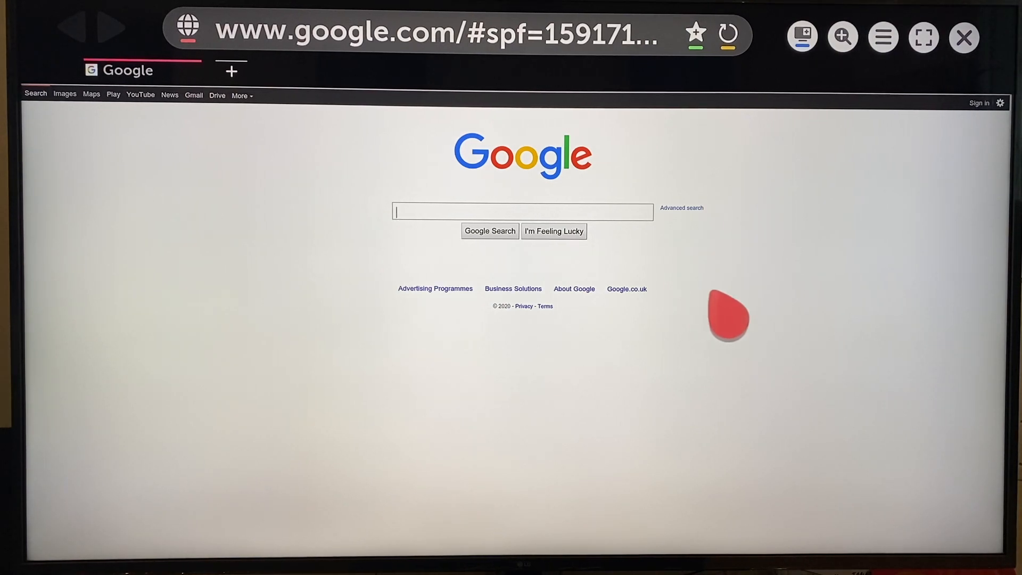
{"action": "mouse_move", "coordinate": [793, 538]}
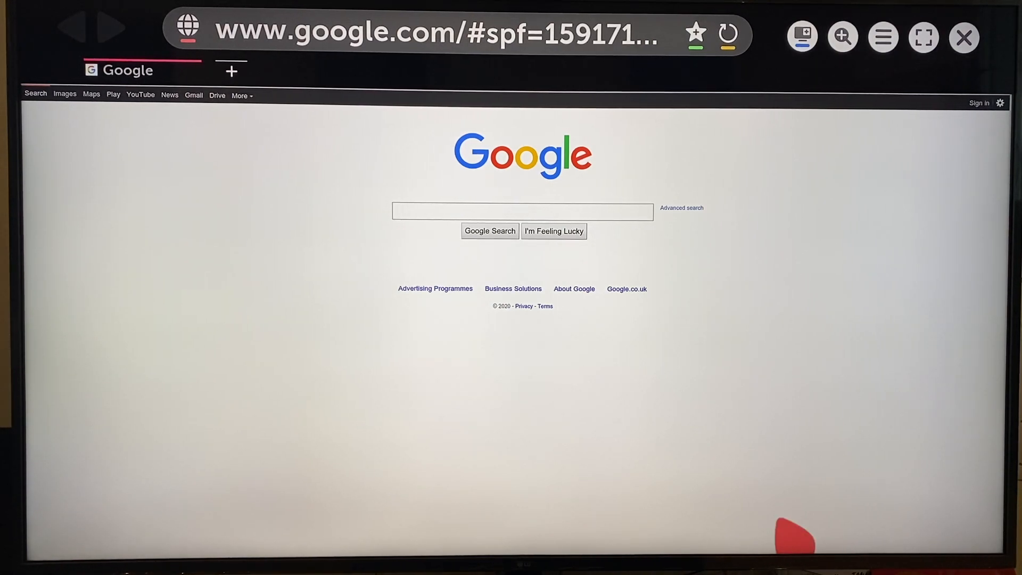